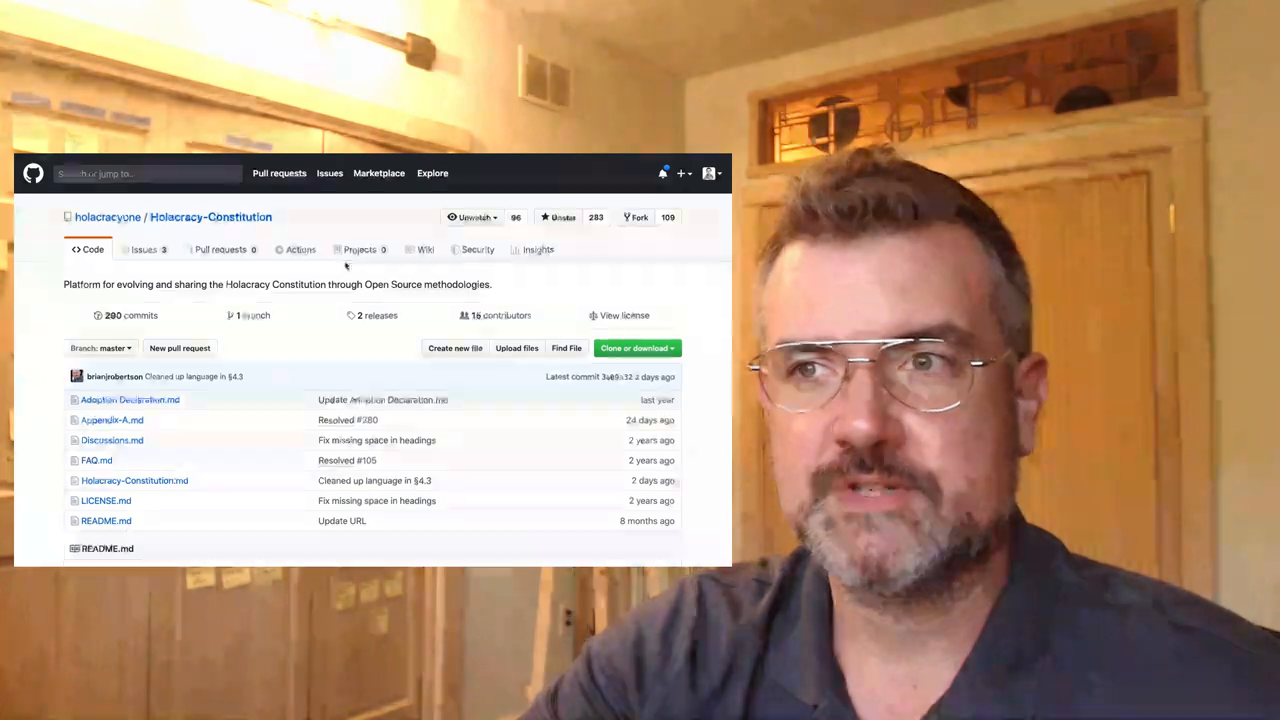
- Scroll the repository page down past the README toward Article 4 People & Partnership
scroll("down", 3)
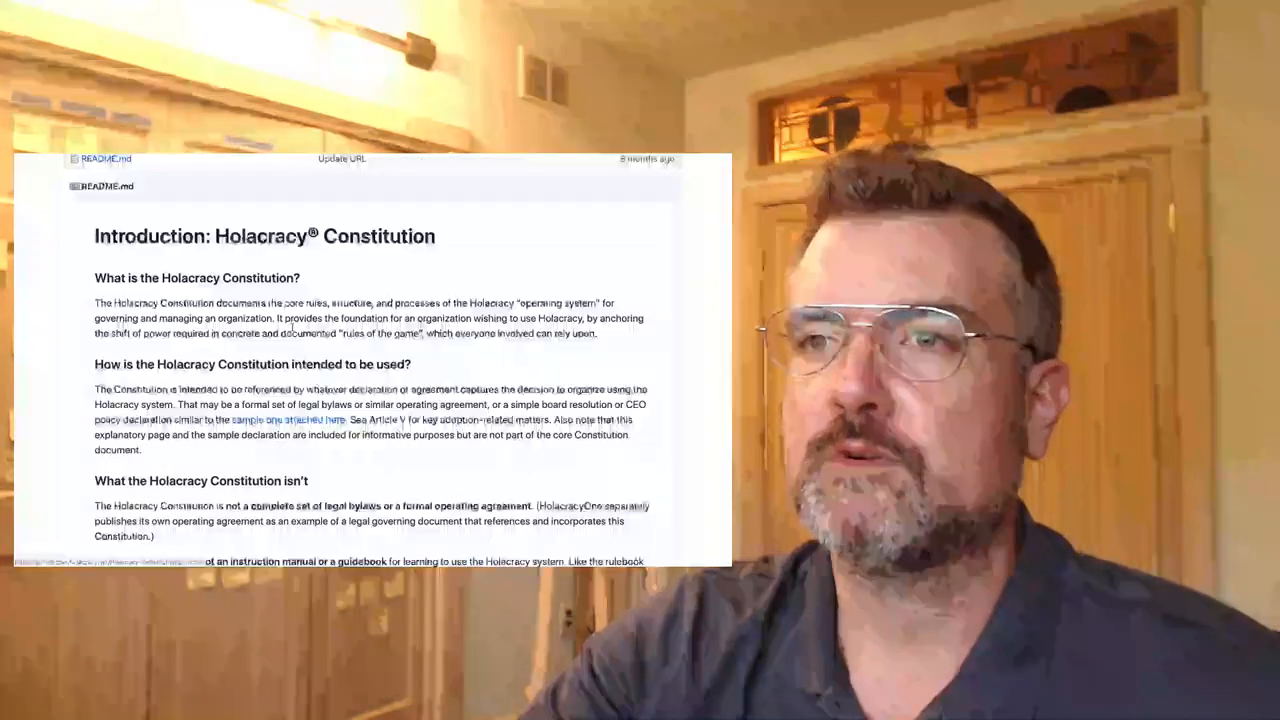
scroll("down", 3)
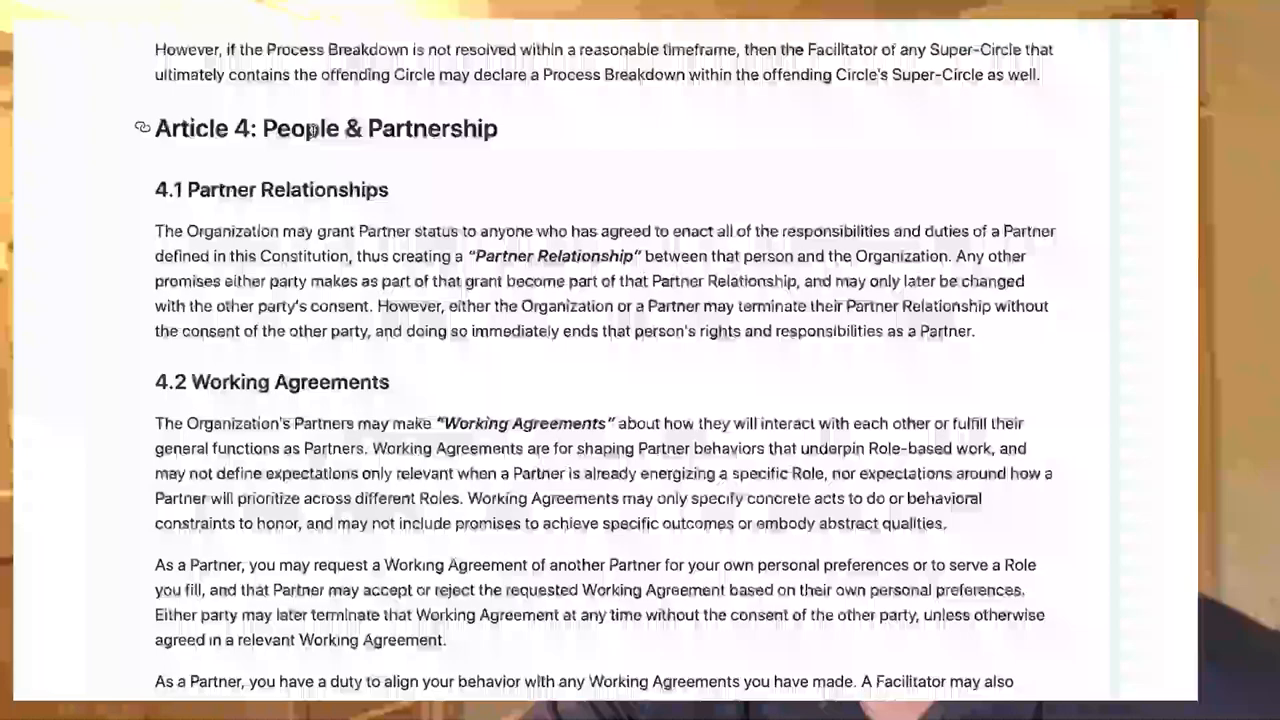
- Bring section 4.2 Working Agreements fully into view below Article 4
scroll("down", 3)
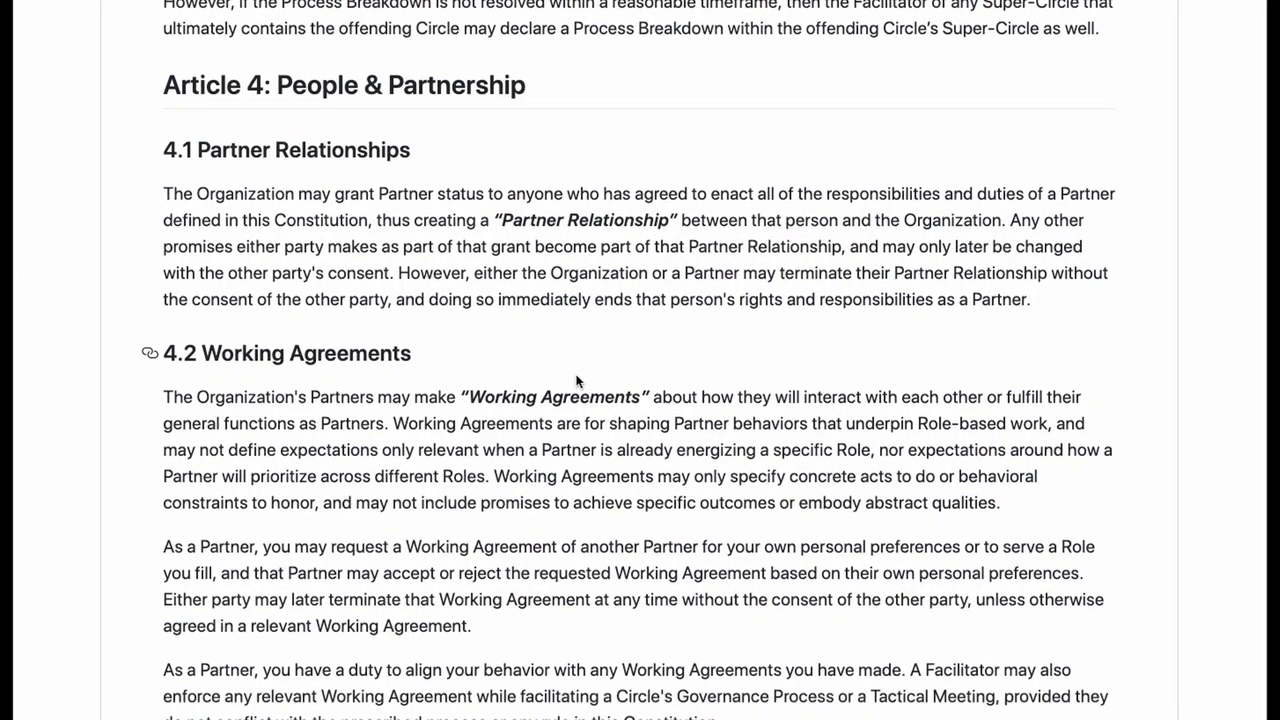
scroll("up", 3)
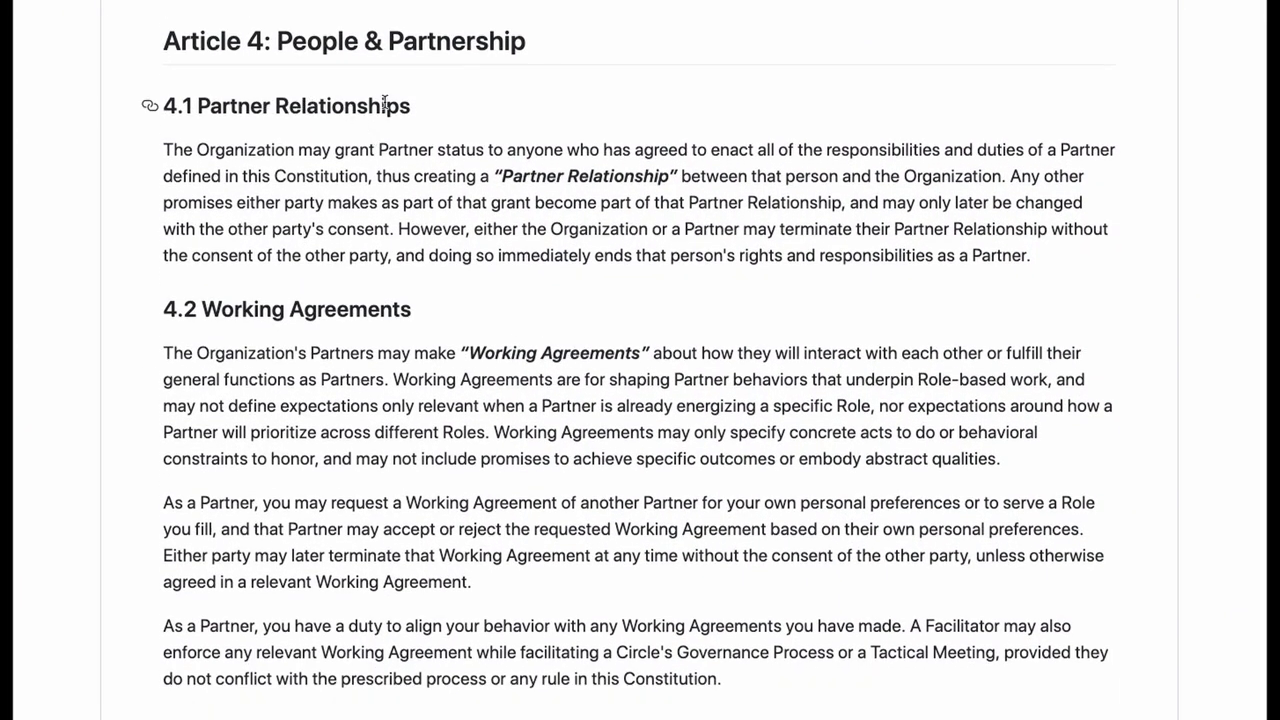
scroll("down", 3)
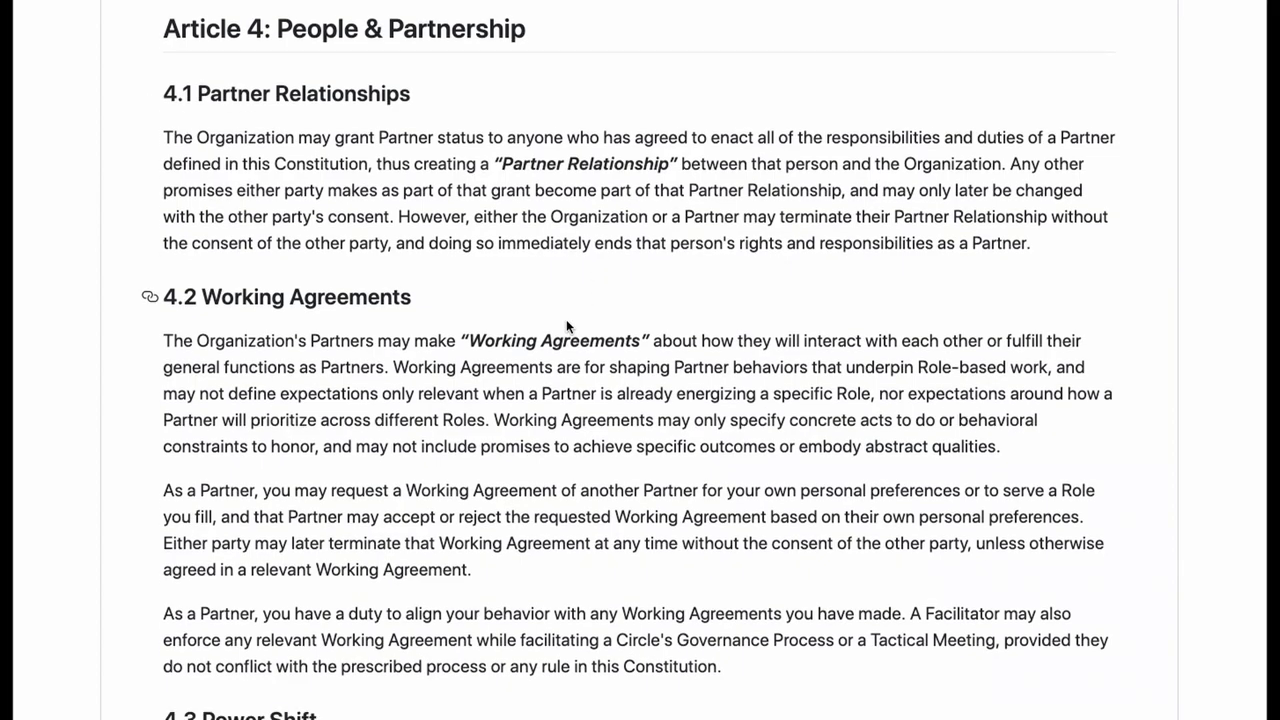
scroll("down", 3)
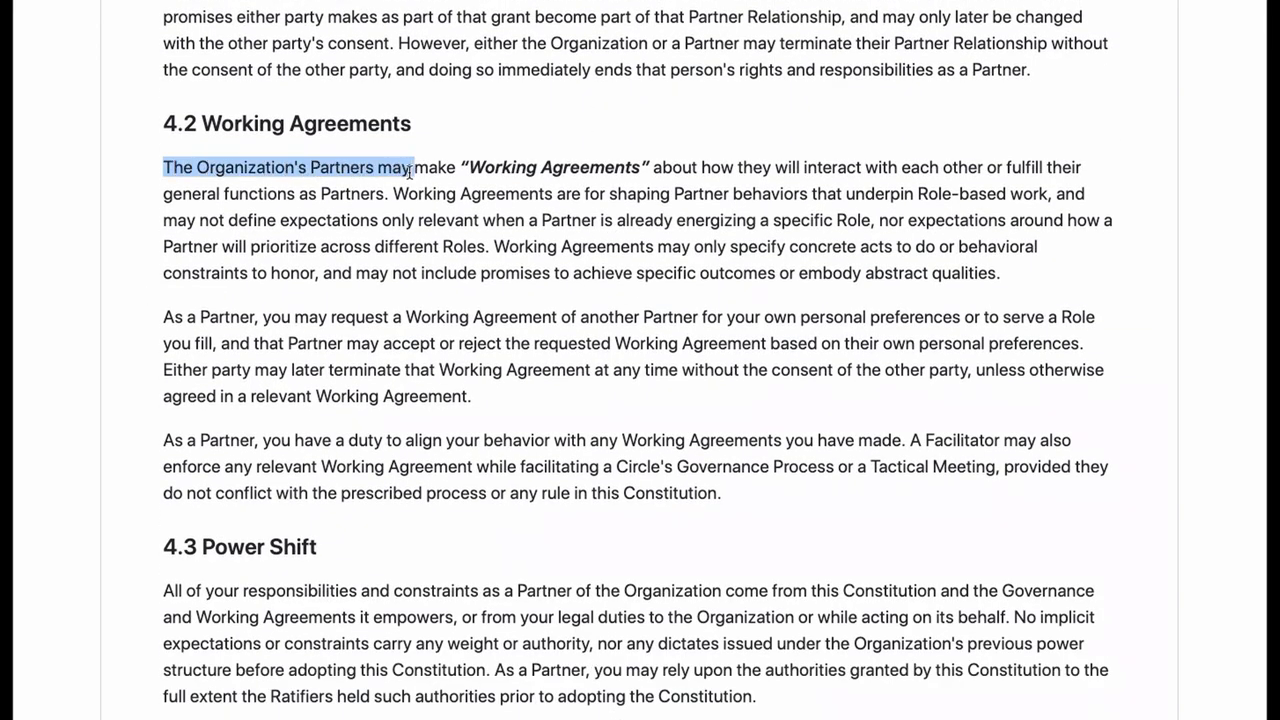
- Highlight the full first sentence of 4.2 on how Partners make Working Agreements, then clear it
left_click_drag(410, 168, 696, 168)
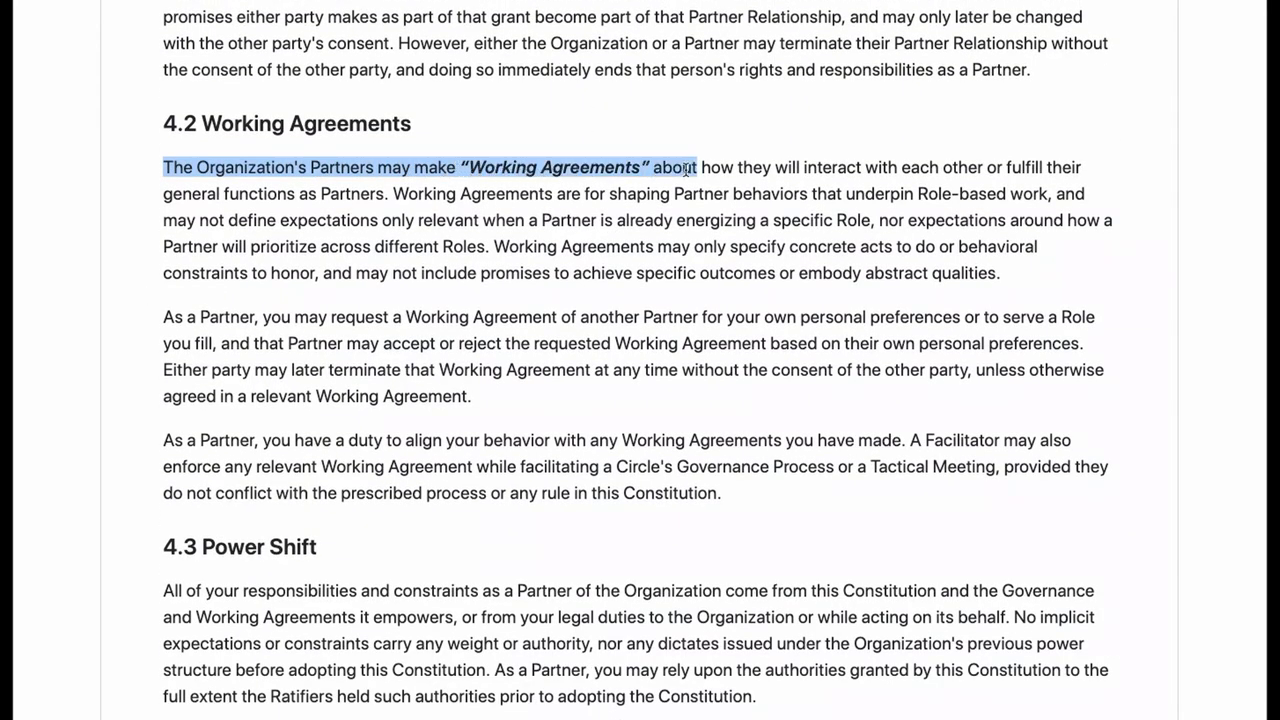
left_click_drag(684, 168, 1040, 168)
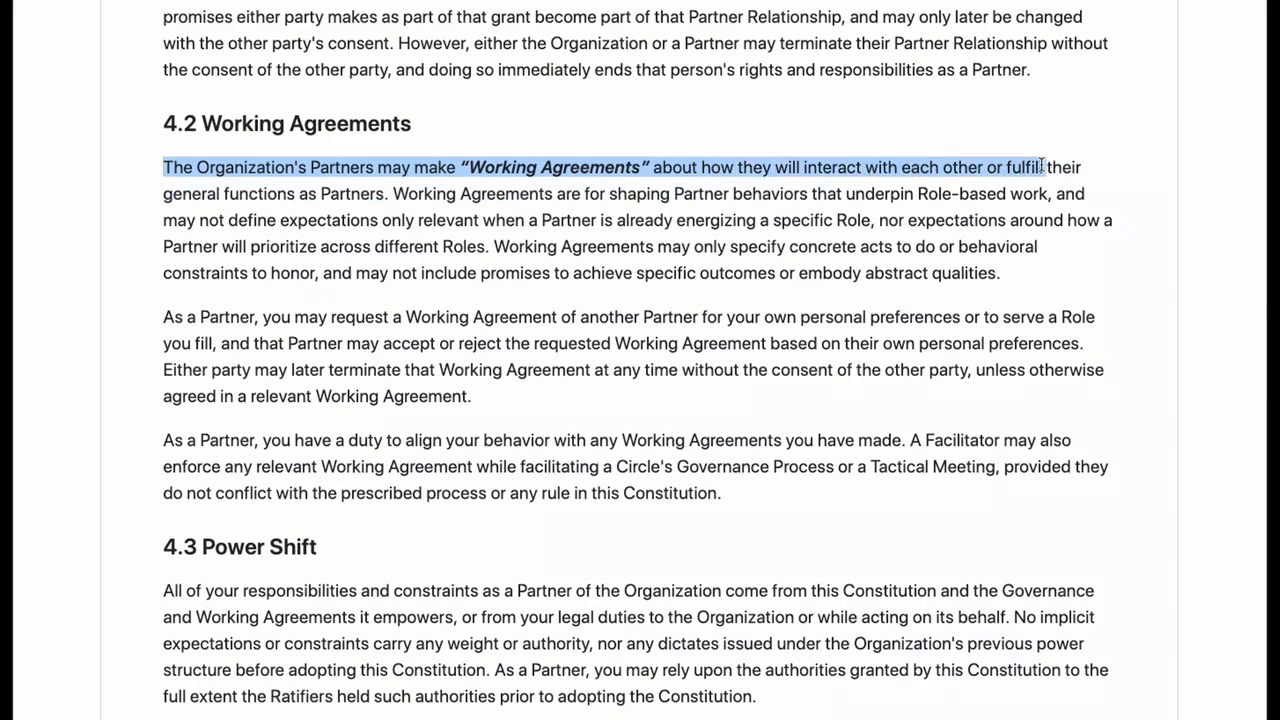
left_click_drag(1040, 168, 384, 192)
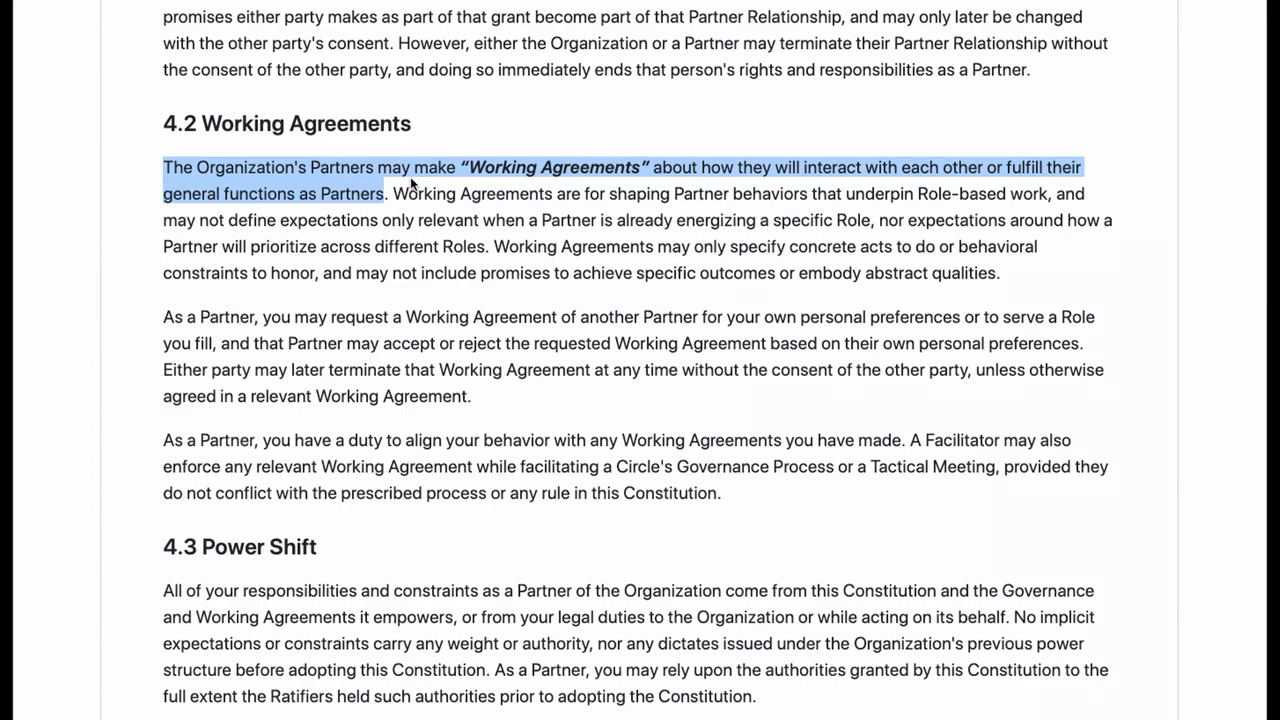
mouse_move(436, 196)
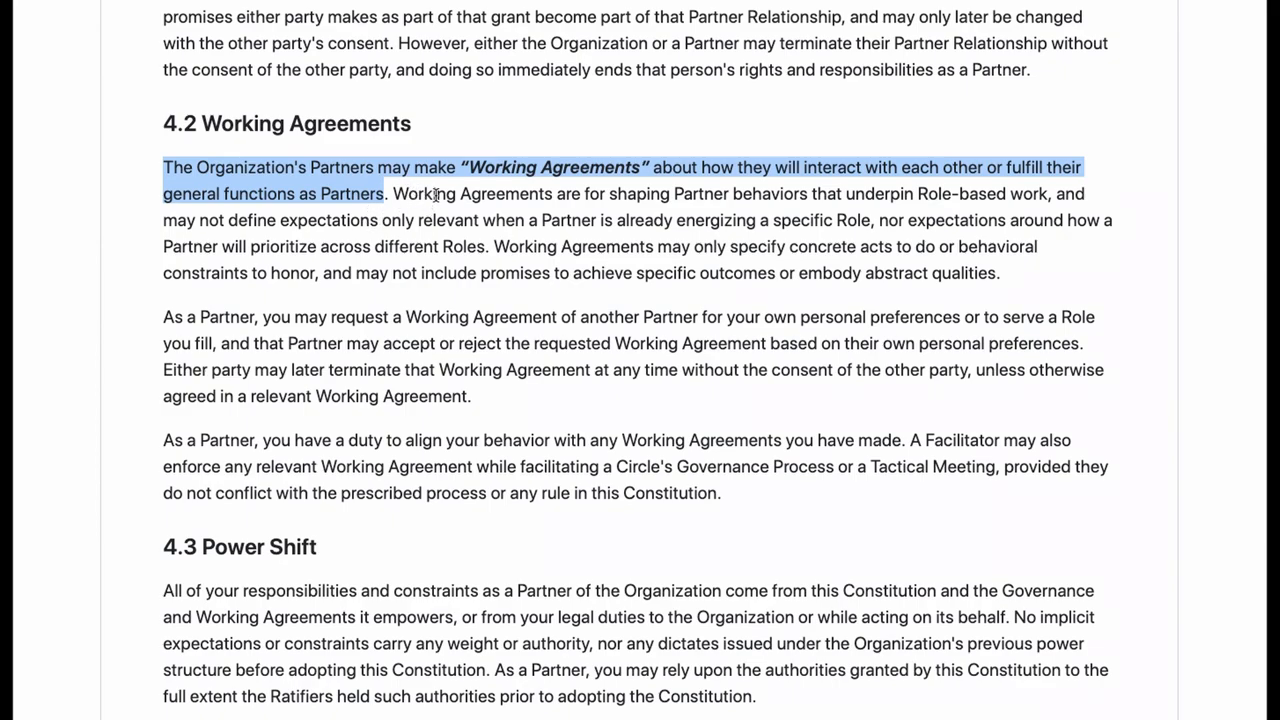
mouse_move(920, 194)
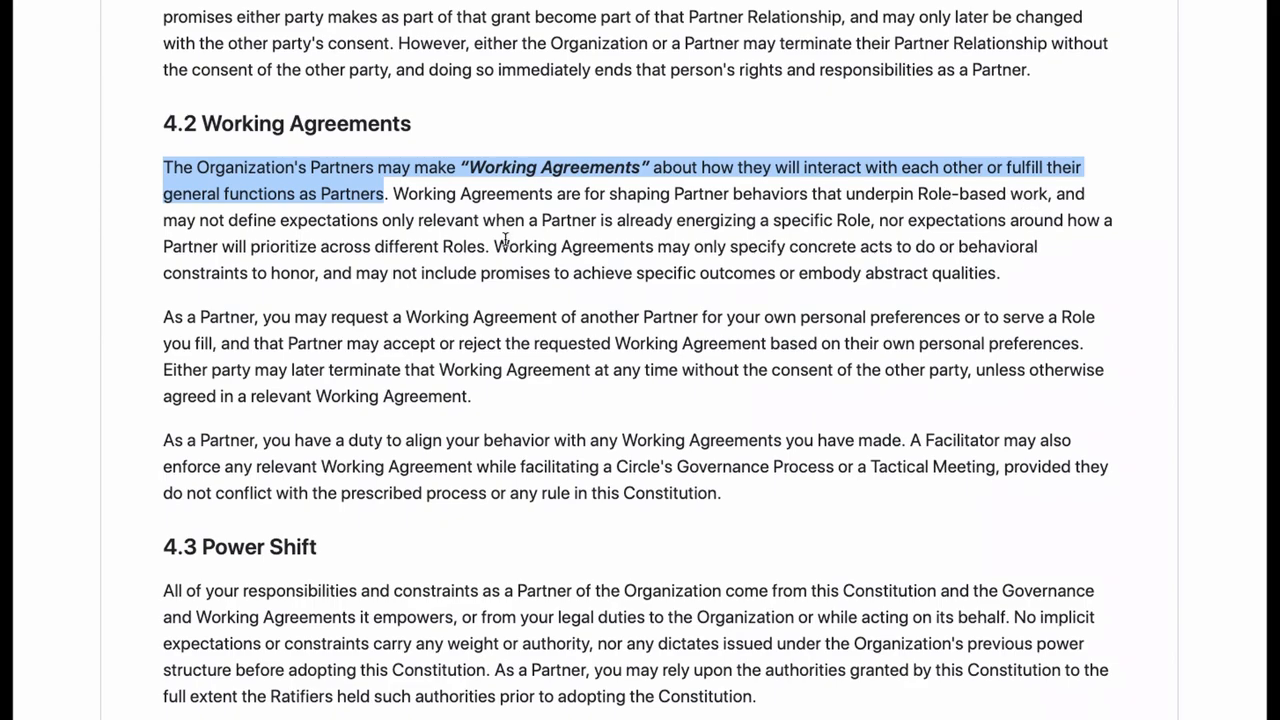
mouse_move(488, 246)
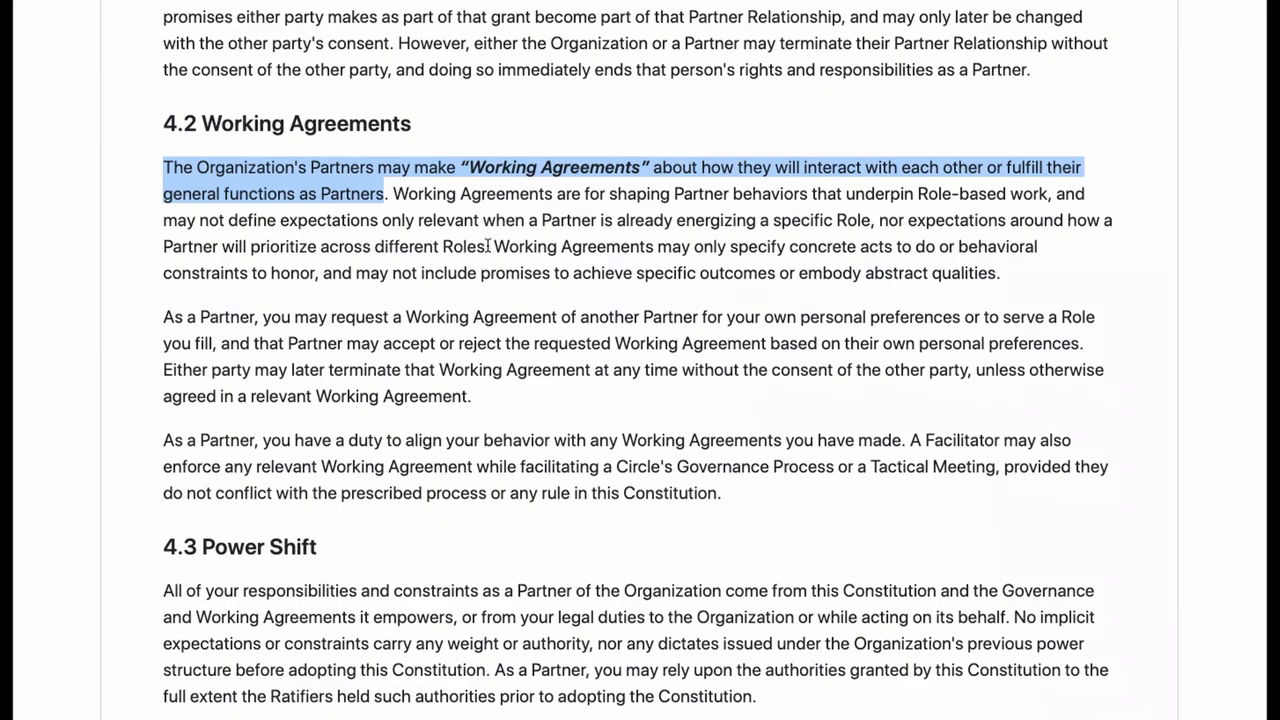
mouse_move(812, 246)
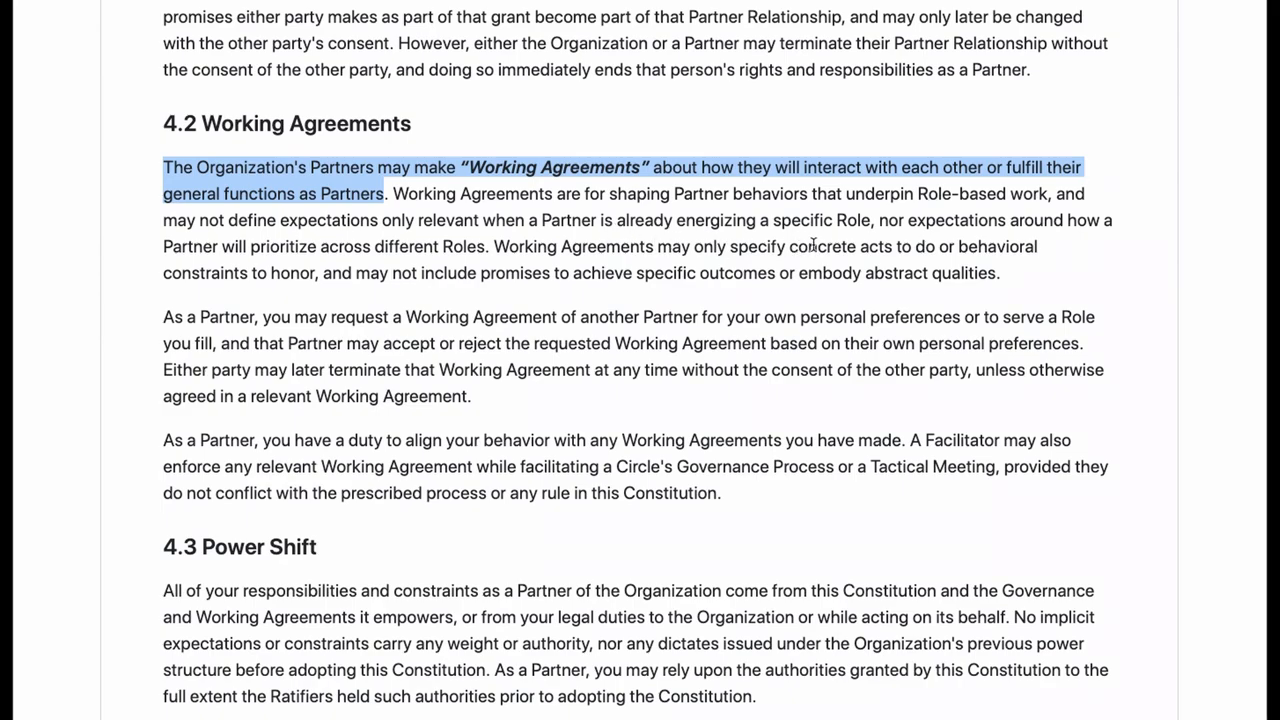
mouse_move(976, 240)
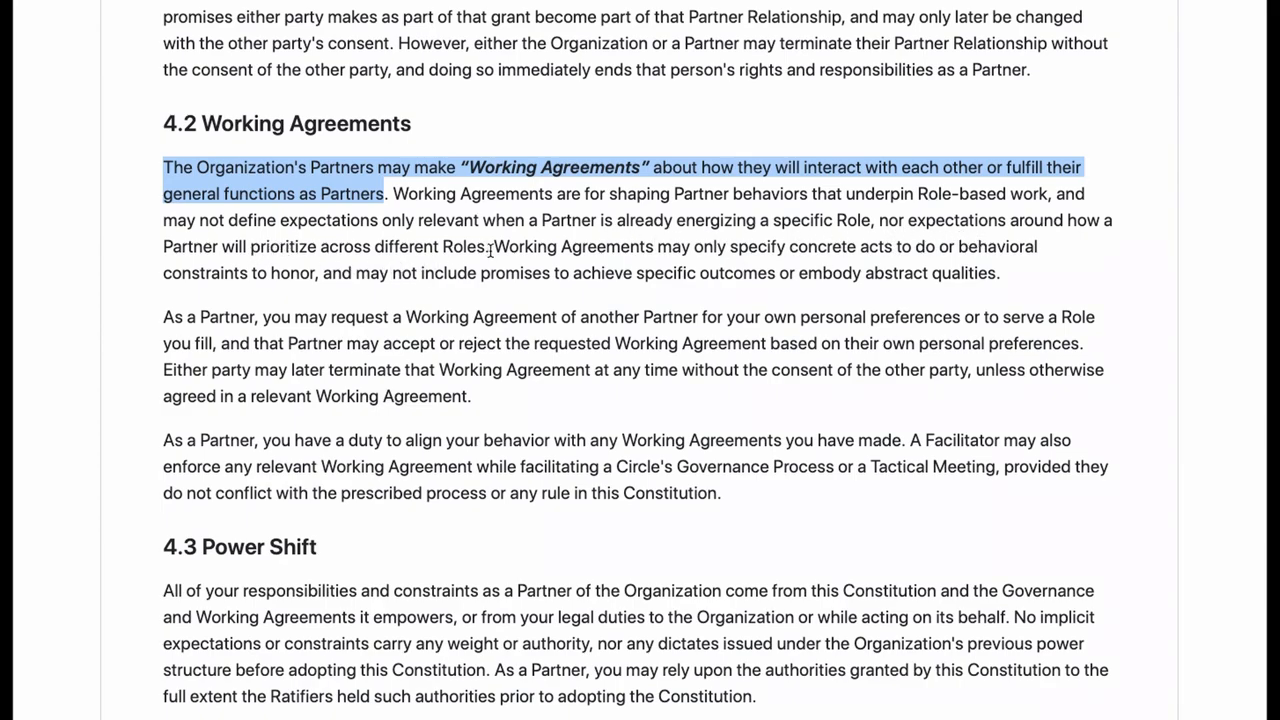
left_click(490, 250)
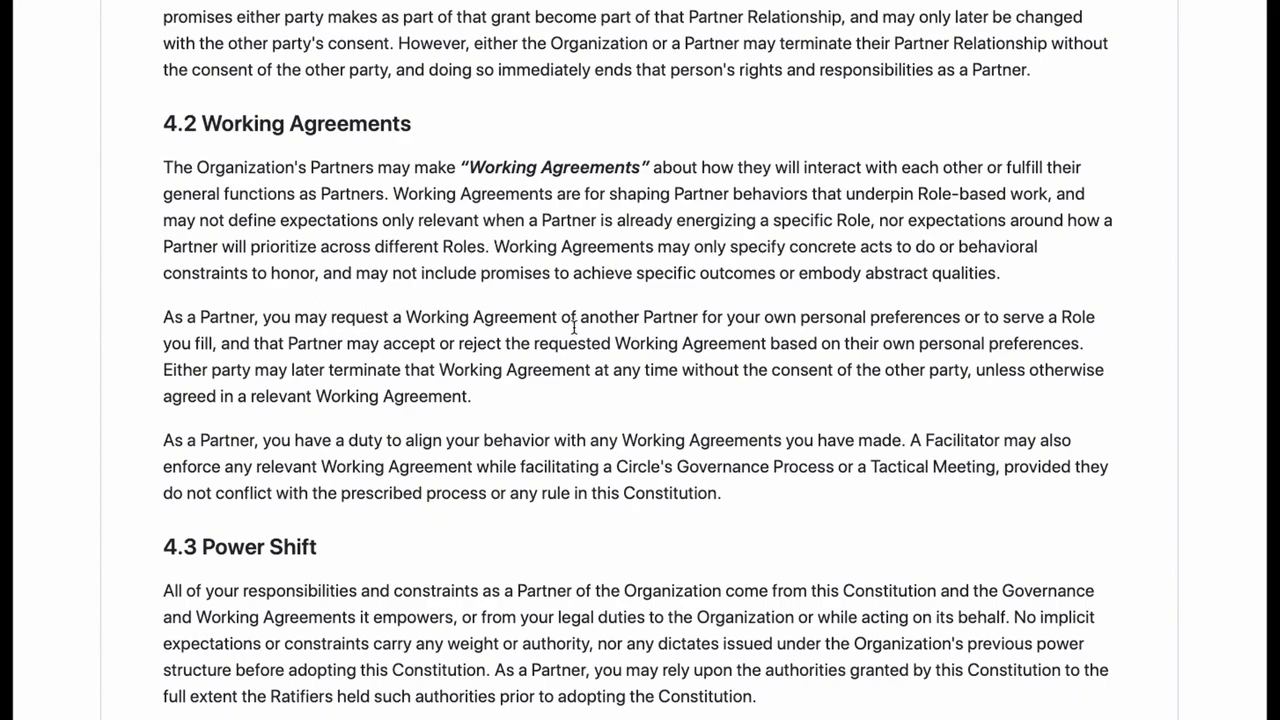
mouse_move(816, 310)
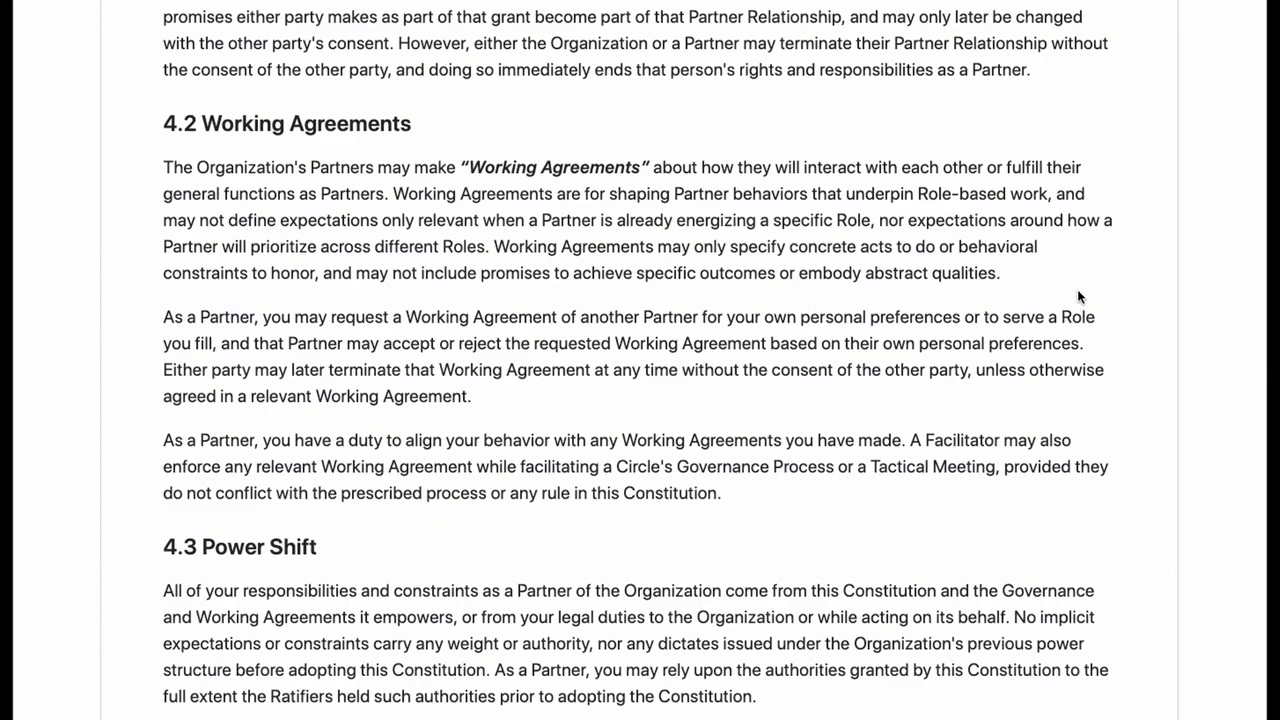
mouse_move(570, 280)
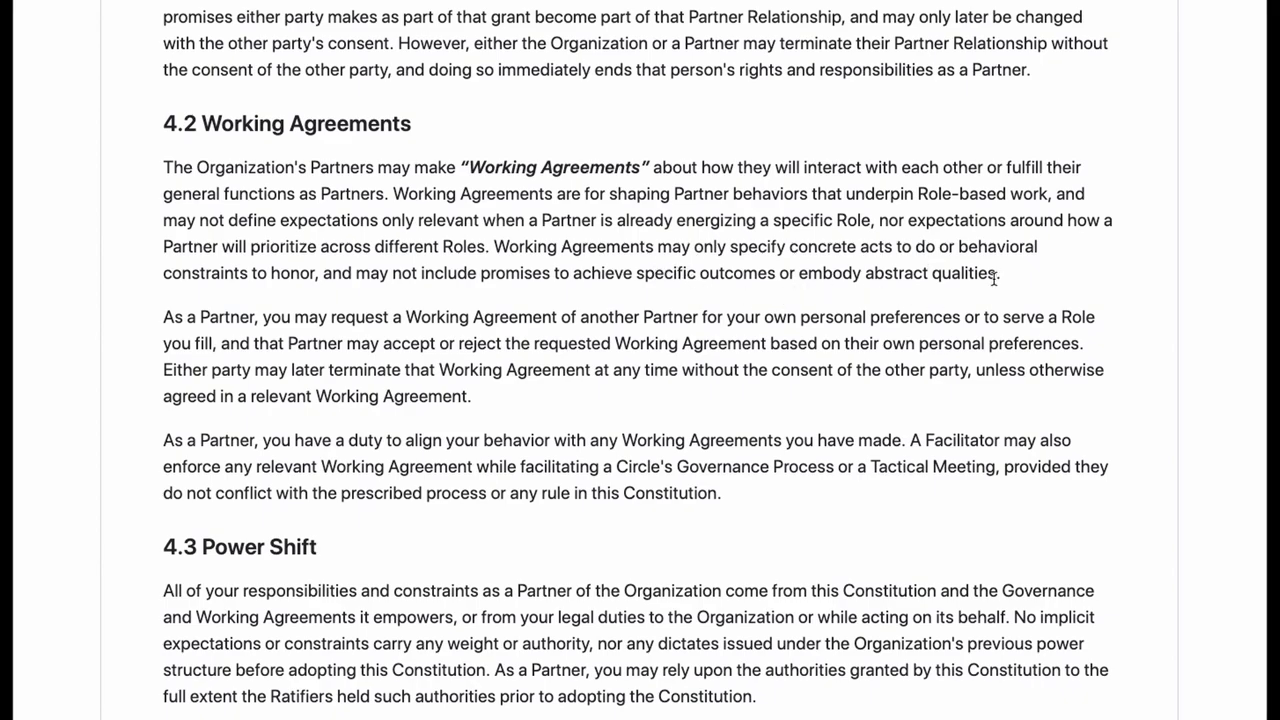
mouse_move(832, 268)
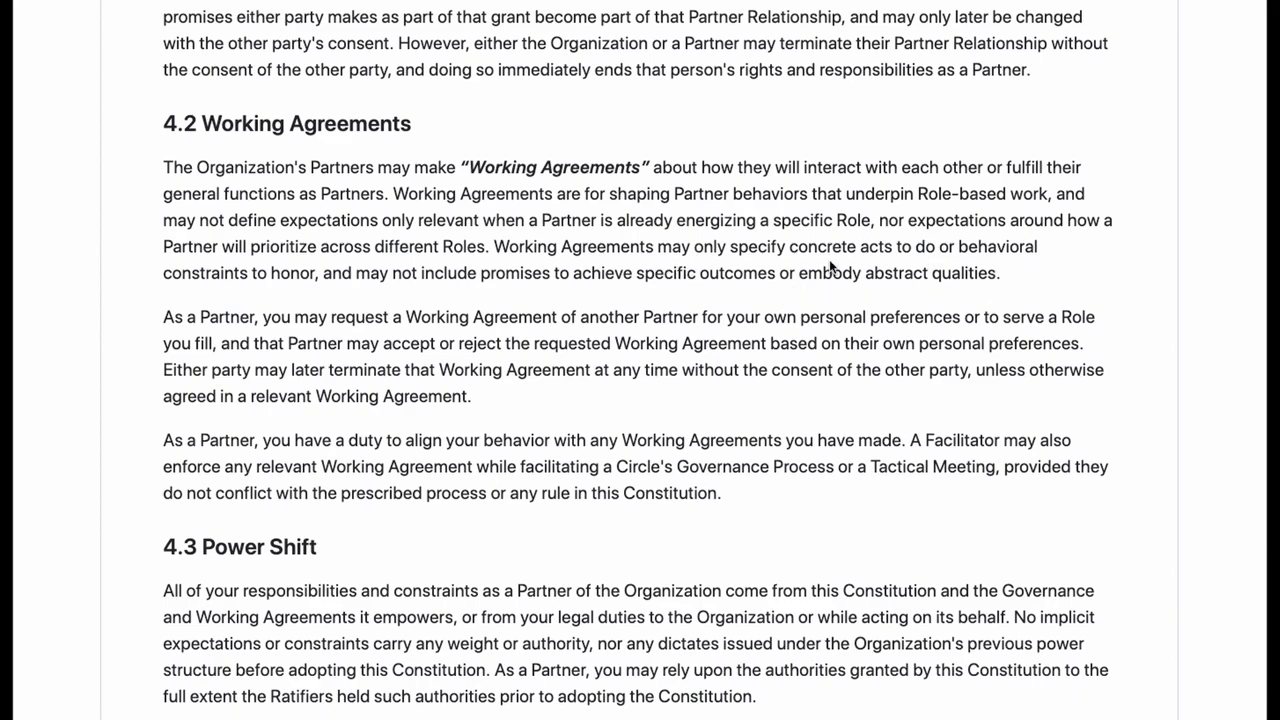